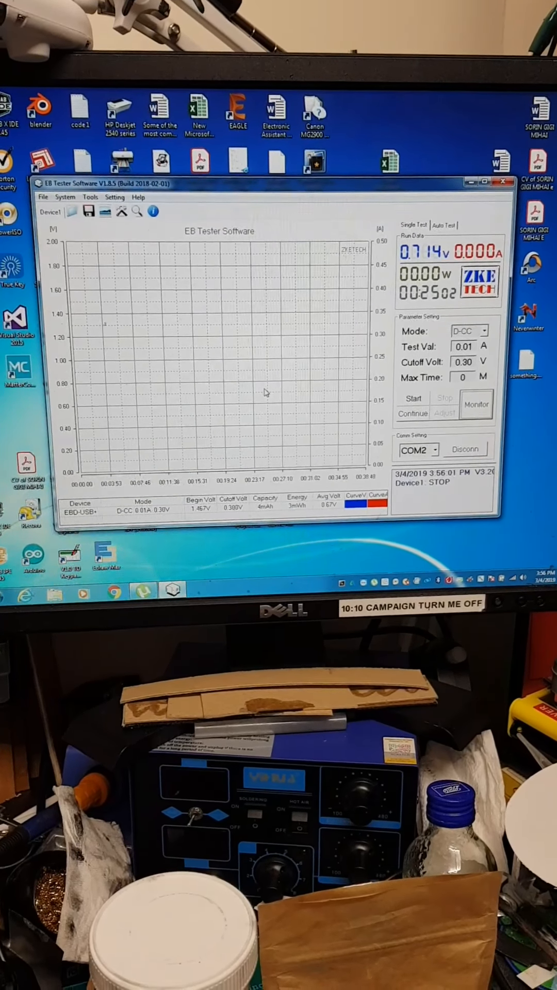
Step: Start the D-CC run at 0.01 A with 0.30 V cutoff, discharging from 1.232 V
click(476, 405)
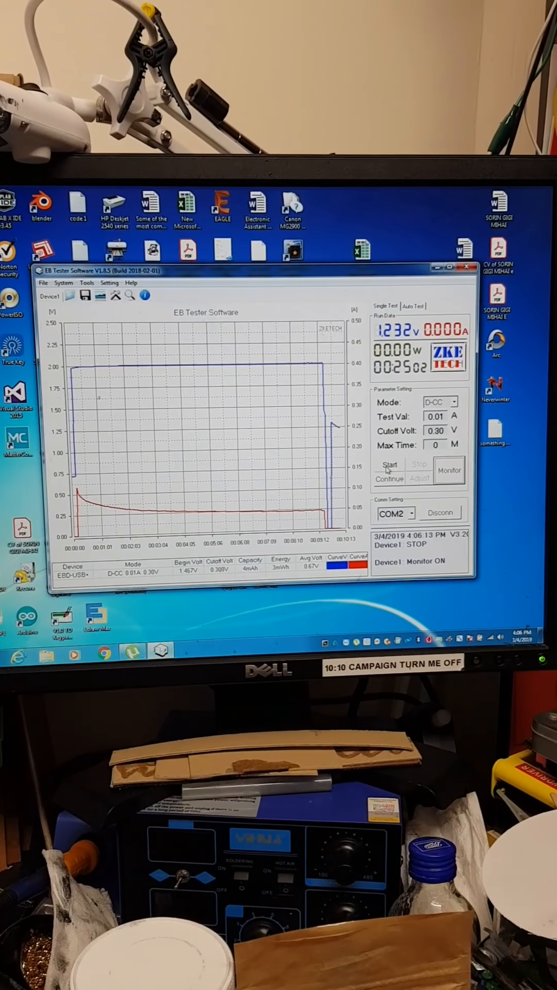
click(390, 465)
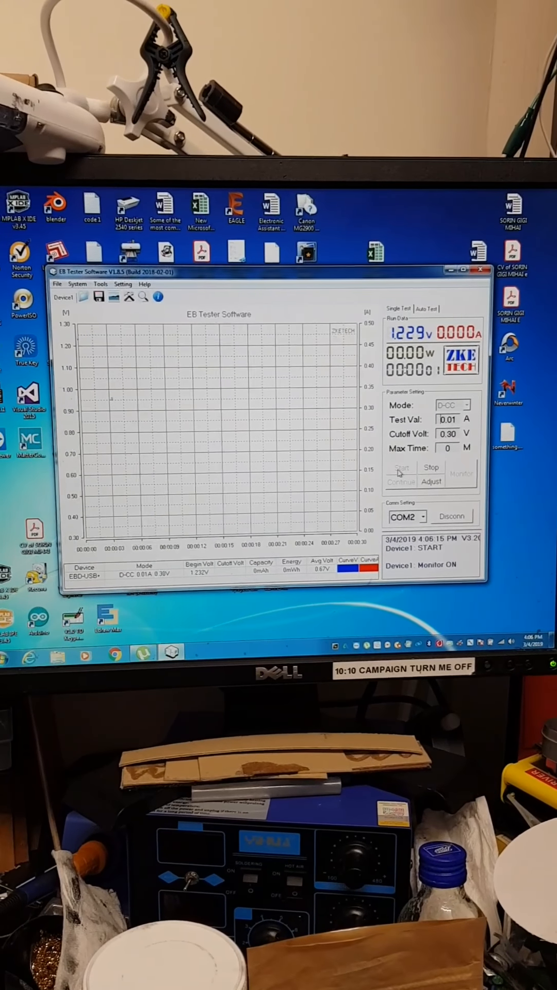